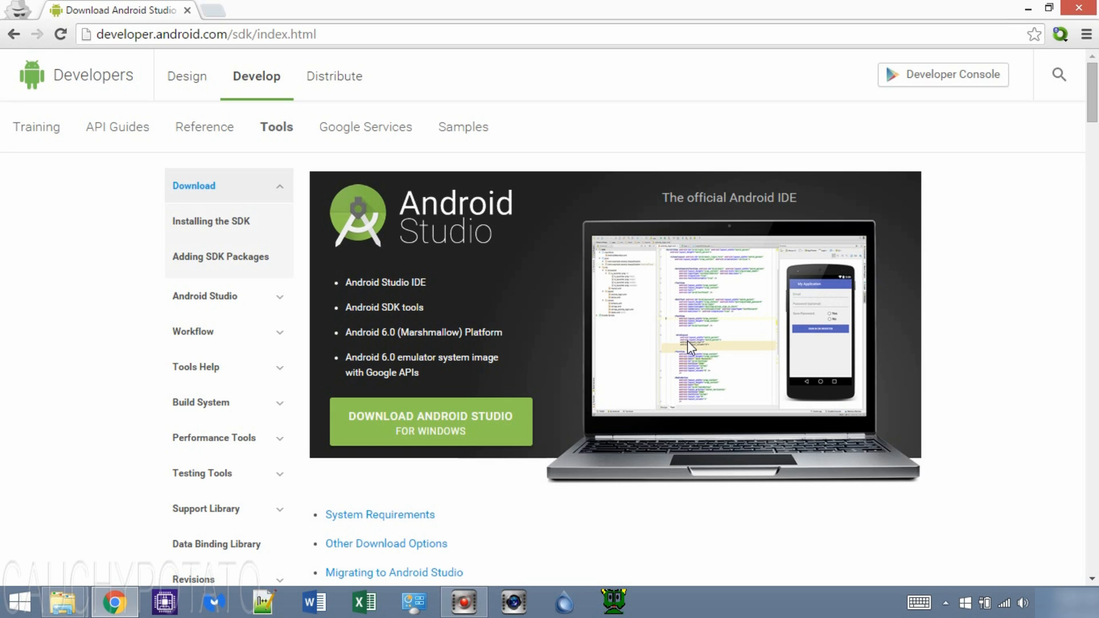
Step: Accept the SDK terms and download android-sdk_r24.4.1-windows.zip from Other Download Options
{"action": "left_click", "coordinate": [386, 543]}
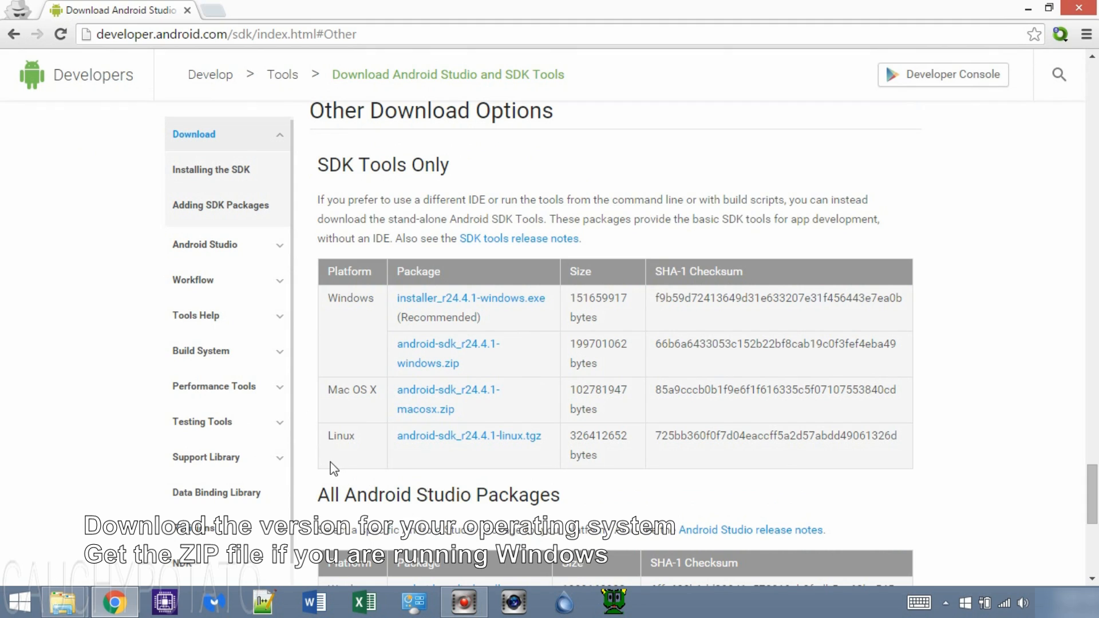
{"action": "mouse_move", "coordinate": [345, 345]}
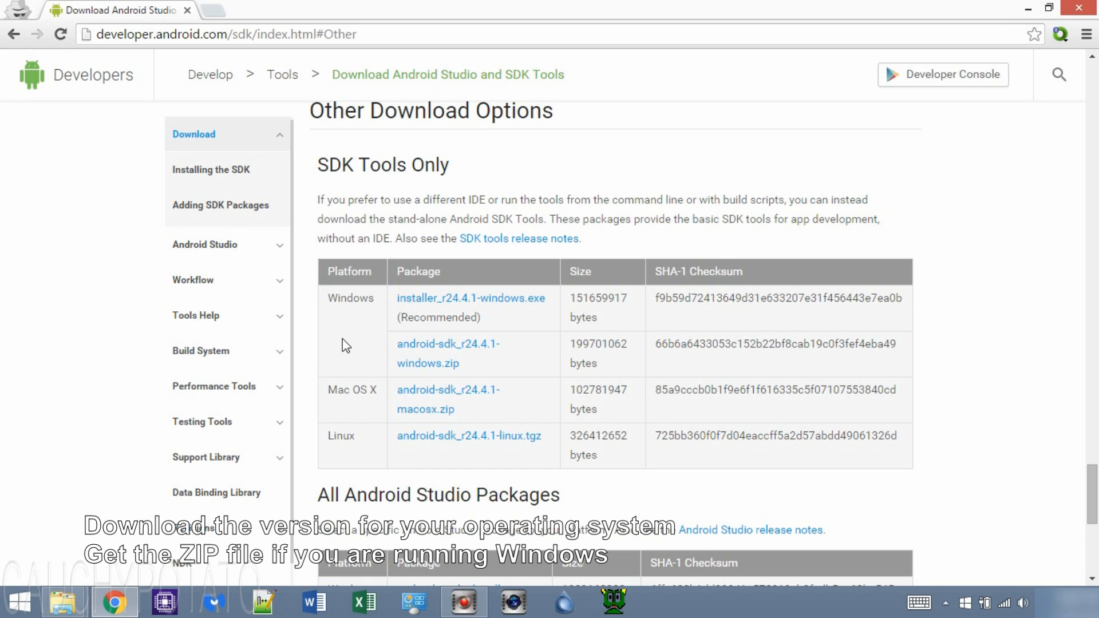
{"action": "left_click", "coordinate": [448, 354]}
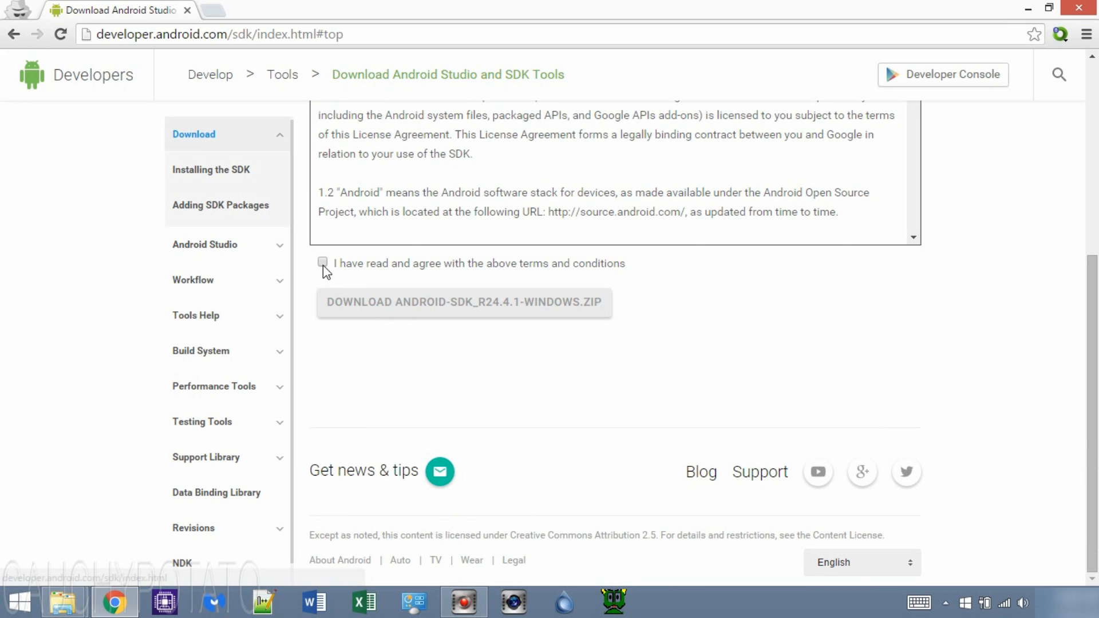
{"action": "left_click", "coordinate": [322, 263]}
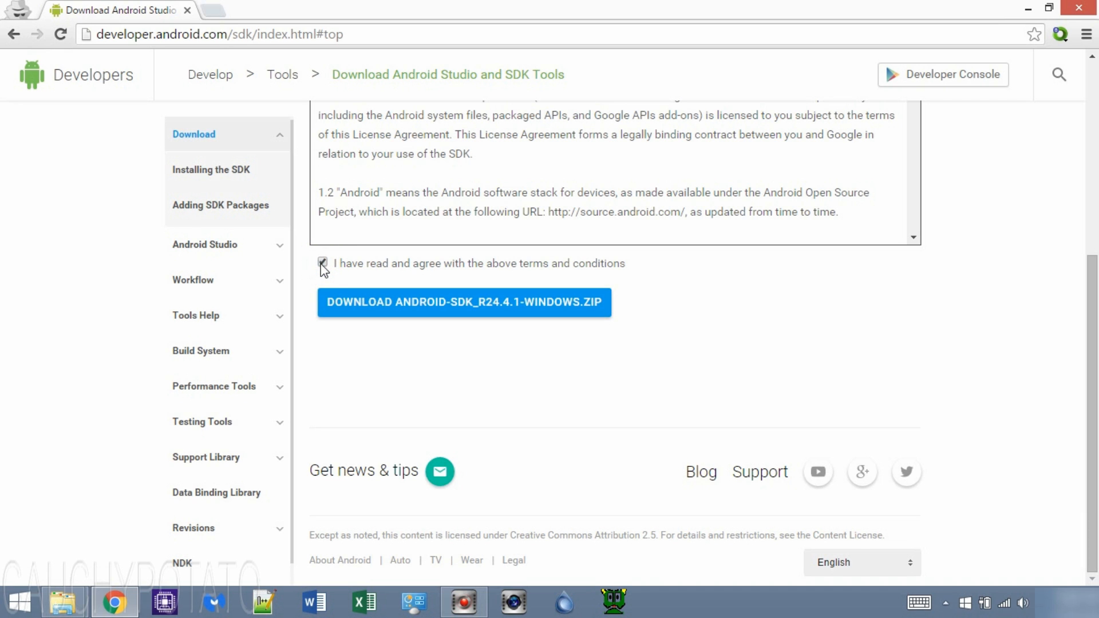
{"action": "left_click", "coordinate": [463, 303]}
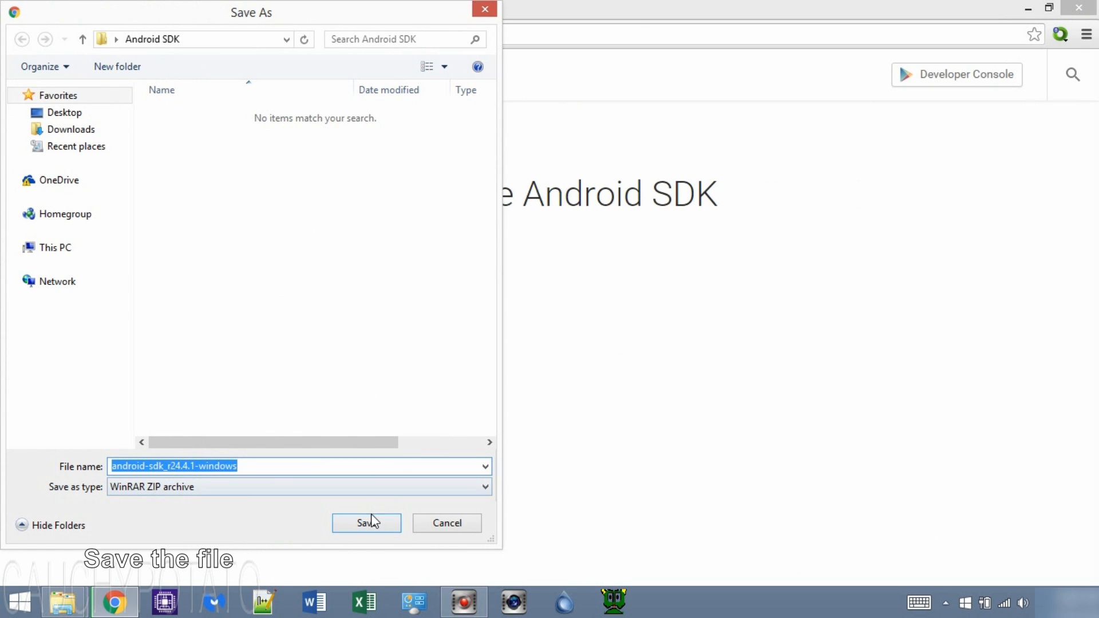
Step: Save the Windows SDK tools zip into the Android SDK folder
{"action": "left_click", "coordinate": [365, 522]}
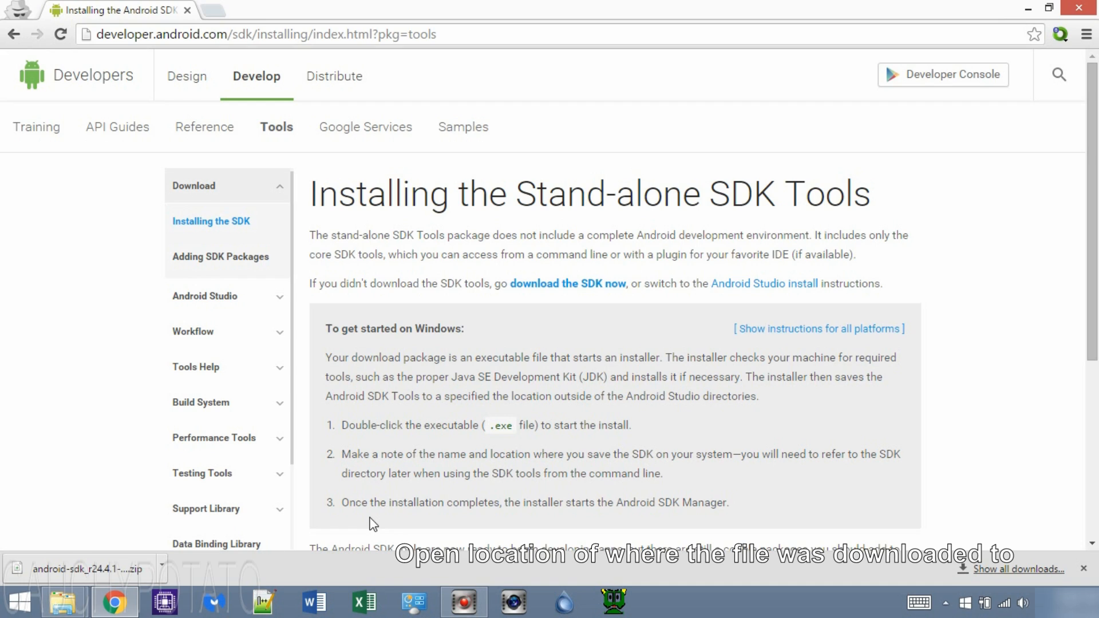
{"action": "mouse_move", "coordinate": [191, 562]}
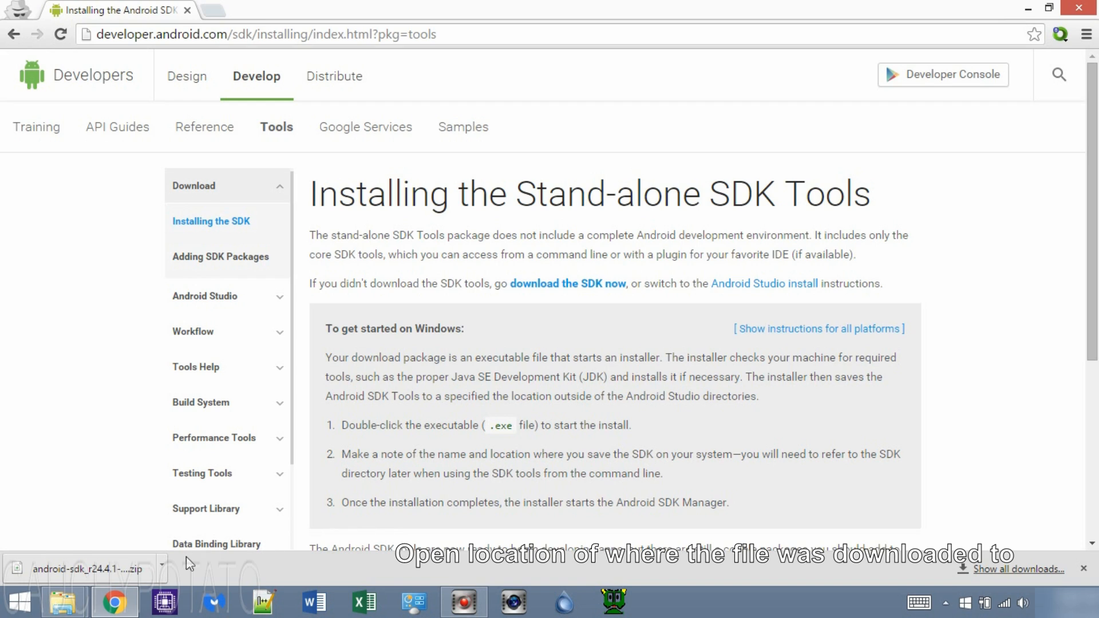
{"action": "mouse_move", "coordinate": [212, 512]}
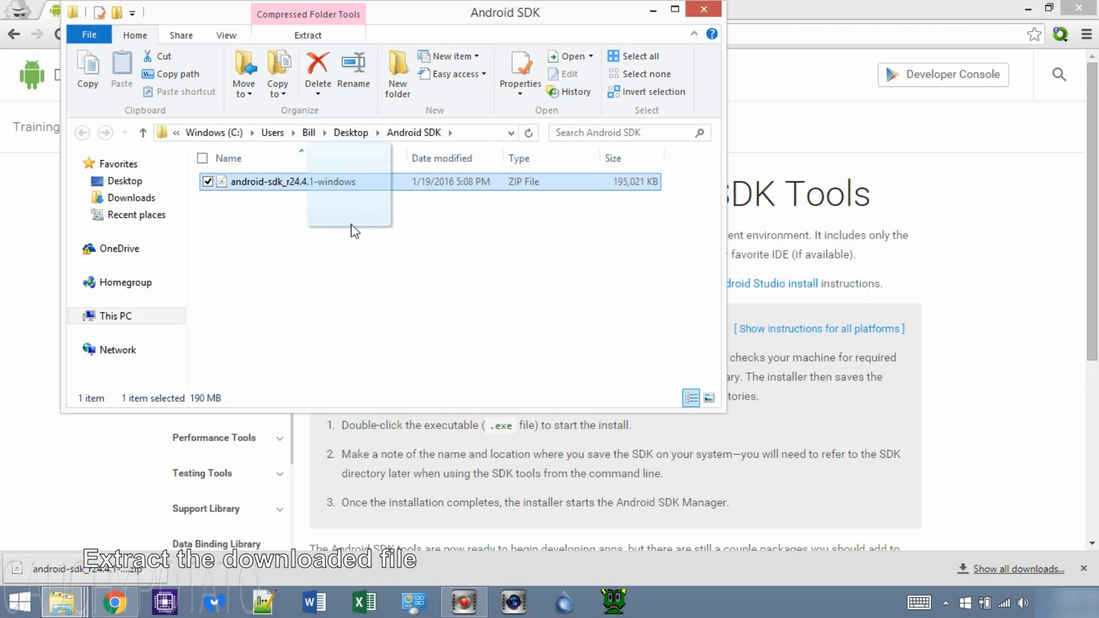
Step: Extract the SDK zip, open android-sdk-windows, and select SDK Manager
{"action": "right_click", "coordinate": [293, 182]}
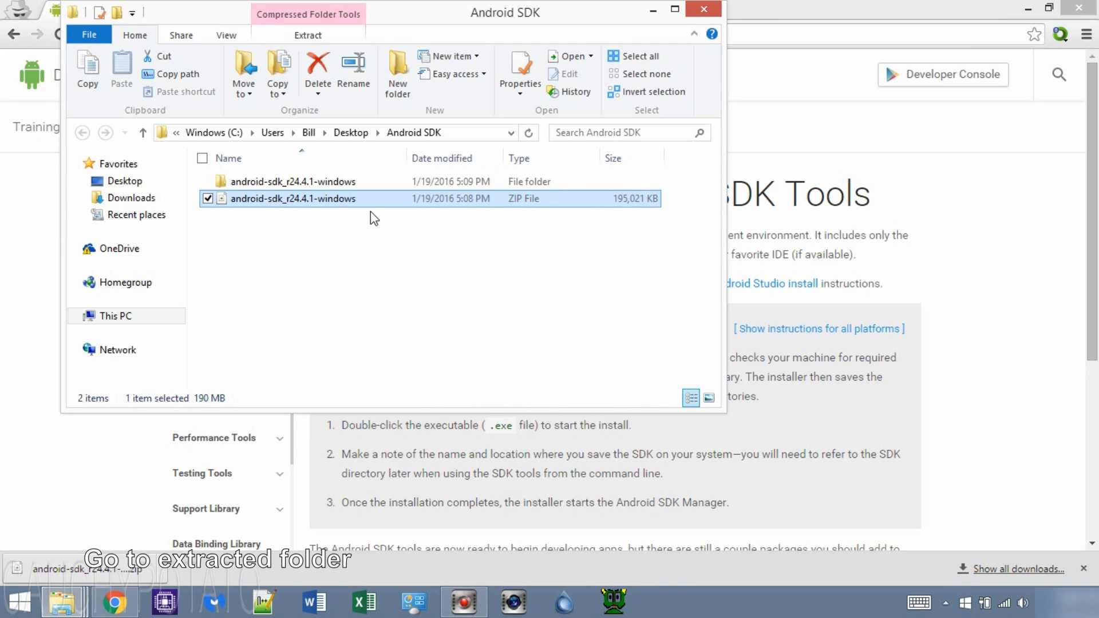
{"action": "double_click", "coordinate": [293, 181]}
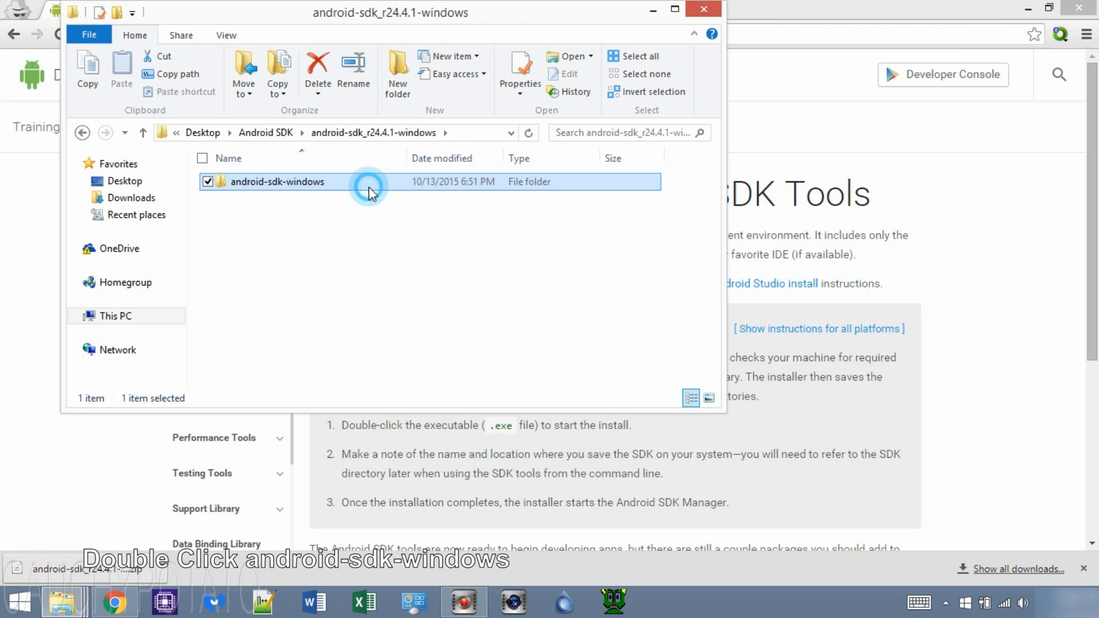
{"action": "double_click", "coordinate": [278, 182]}
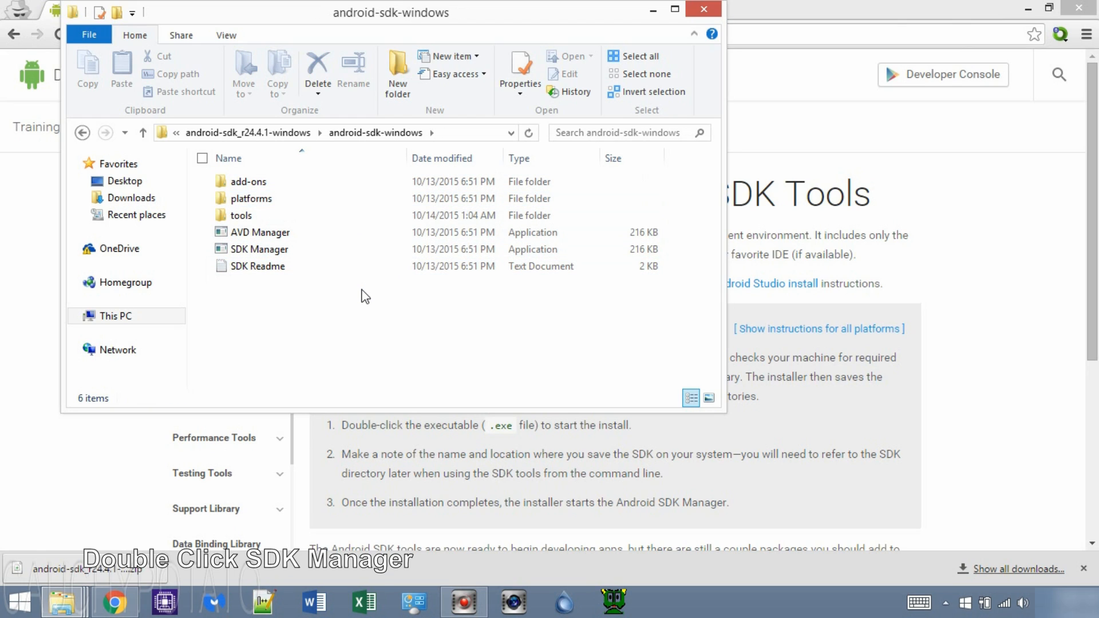
{"action": "left_click", "coordinate": [259, 249]}
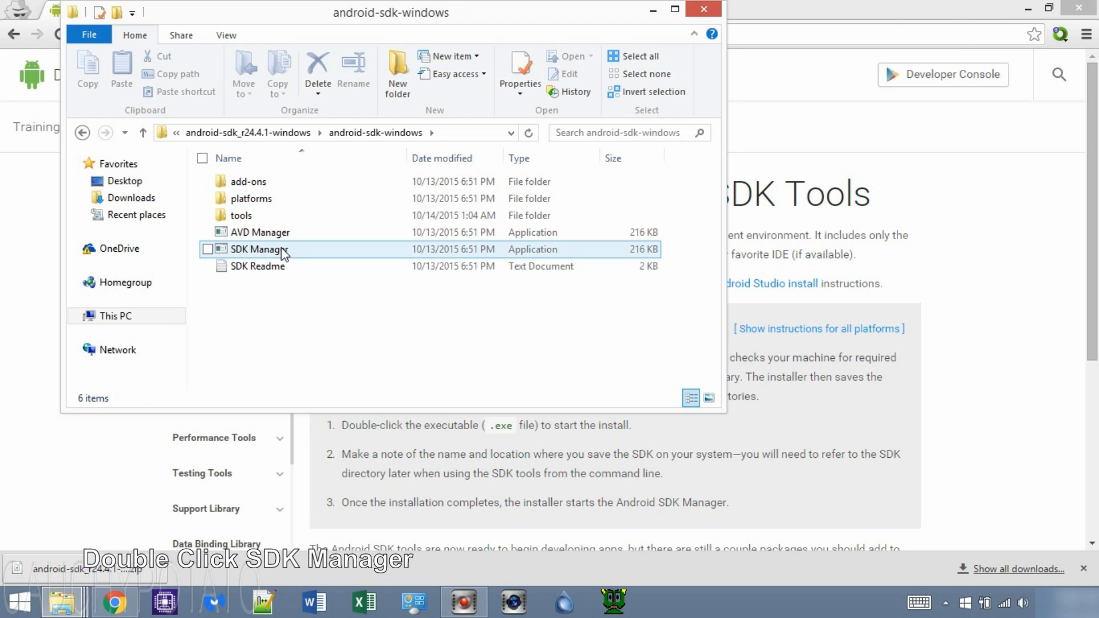
{"action": "left_click", "coordinate": [259, 249]}
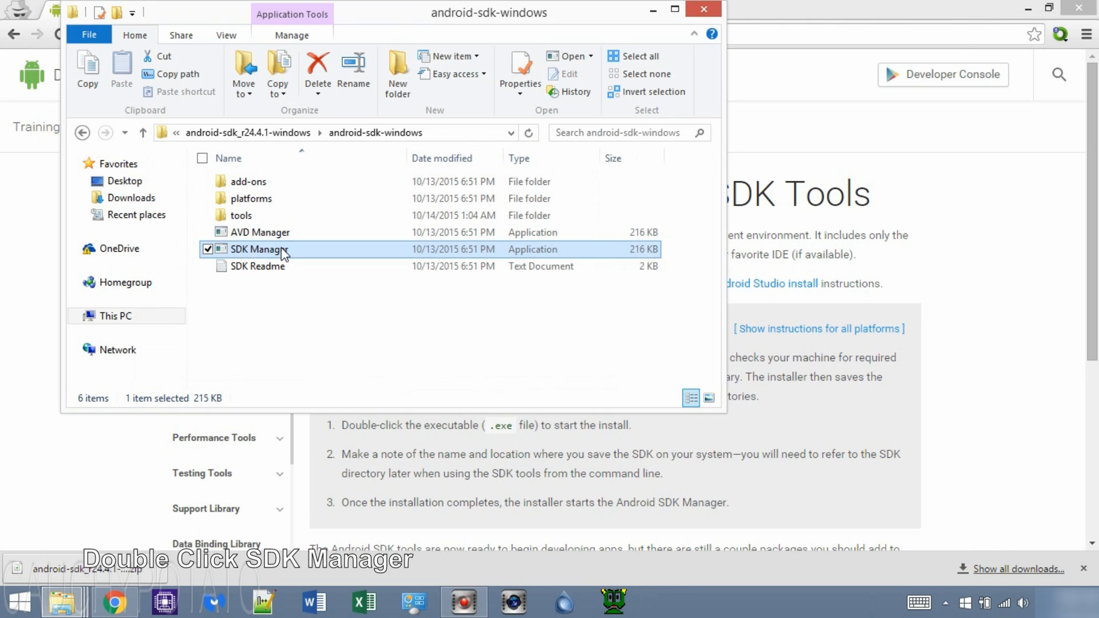
Step: Launch SDK Manager and install the 19 marked packages, including Platform-tools and Build-tools 23.0.2
{"action": "double_click", "coordinate": [258, 249]}
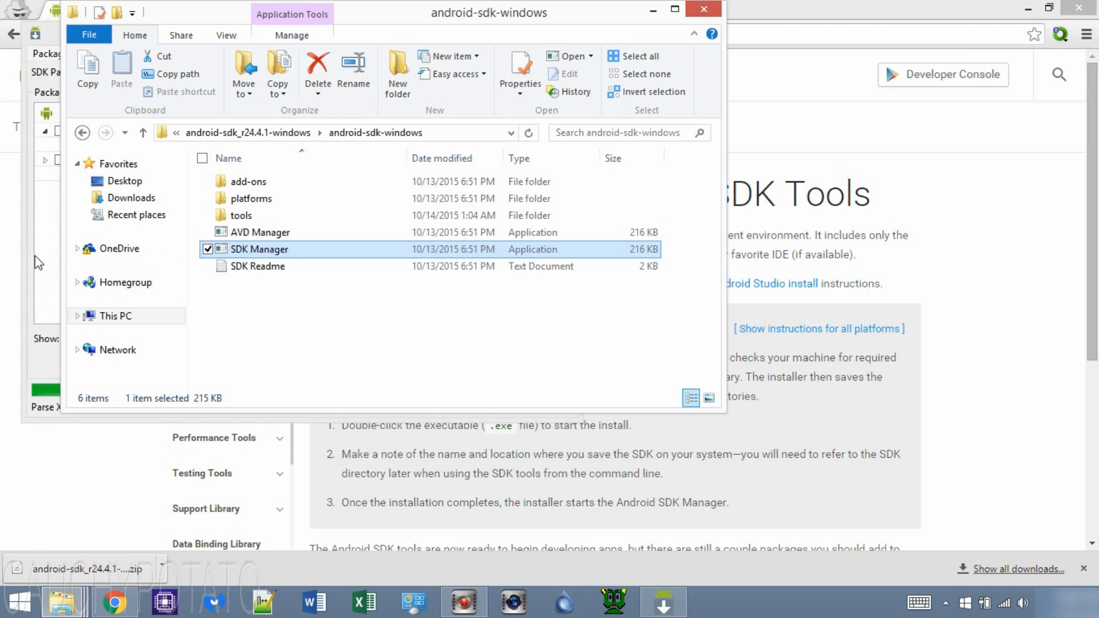
{"action": "double_click", "coordinate": [259, 249]}
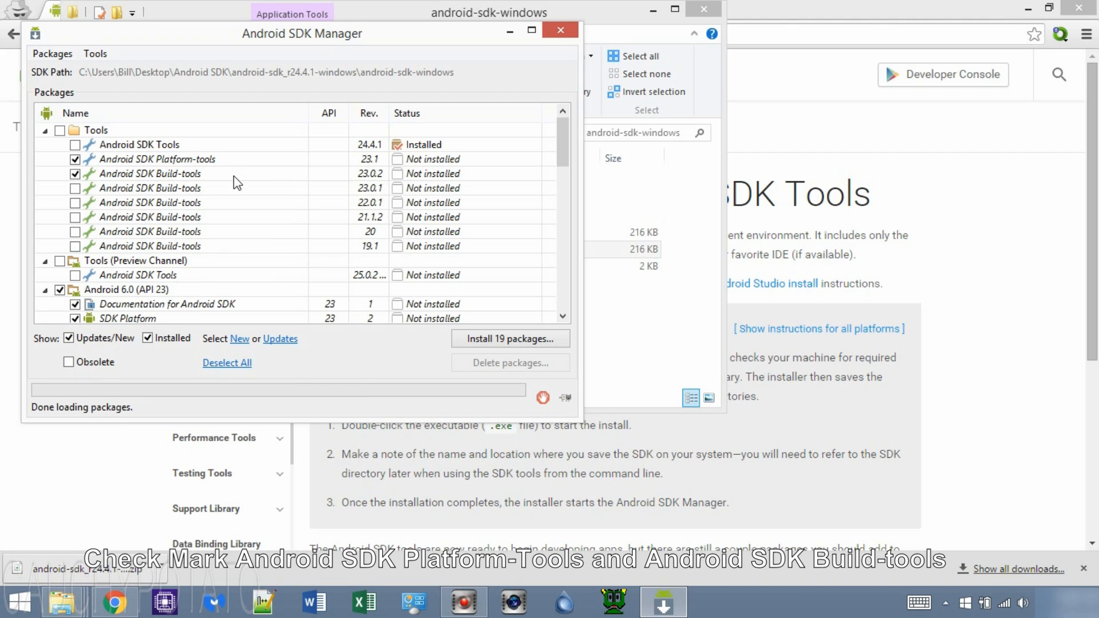
{"action": "mouse_move", "coordinate": [243, 165]}
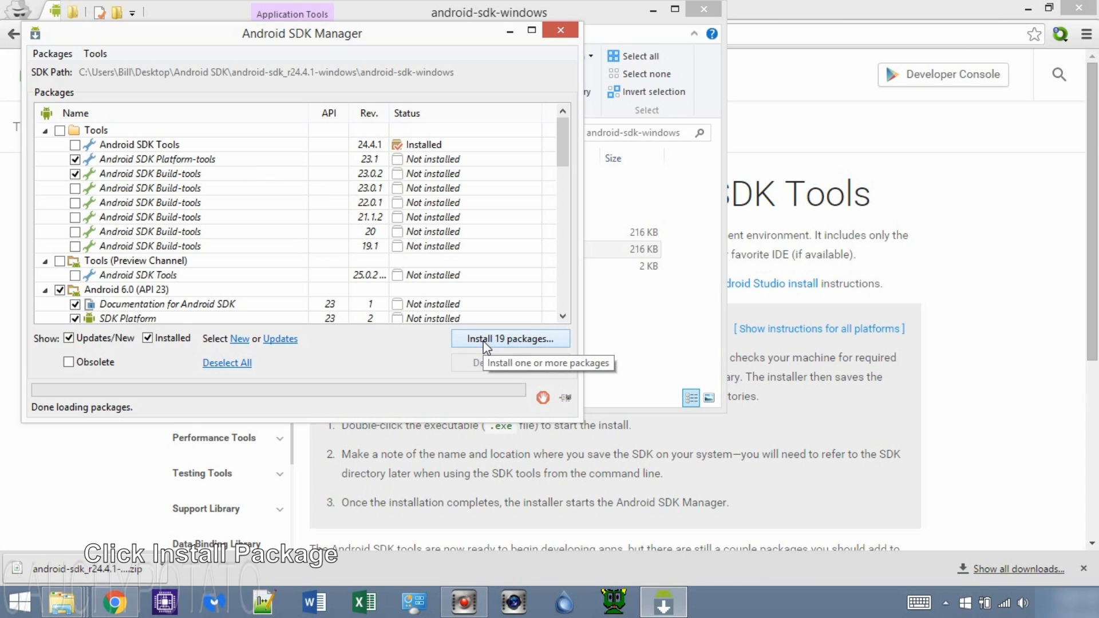
{"action": "left_click", "coordinate": [510, 339]}
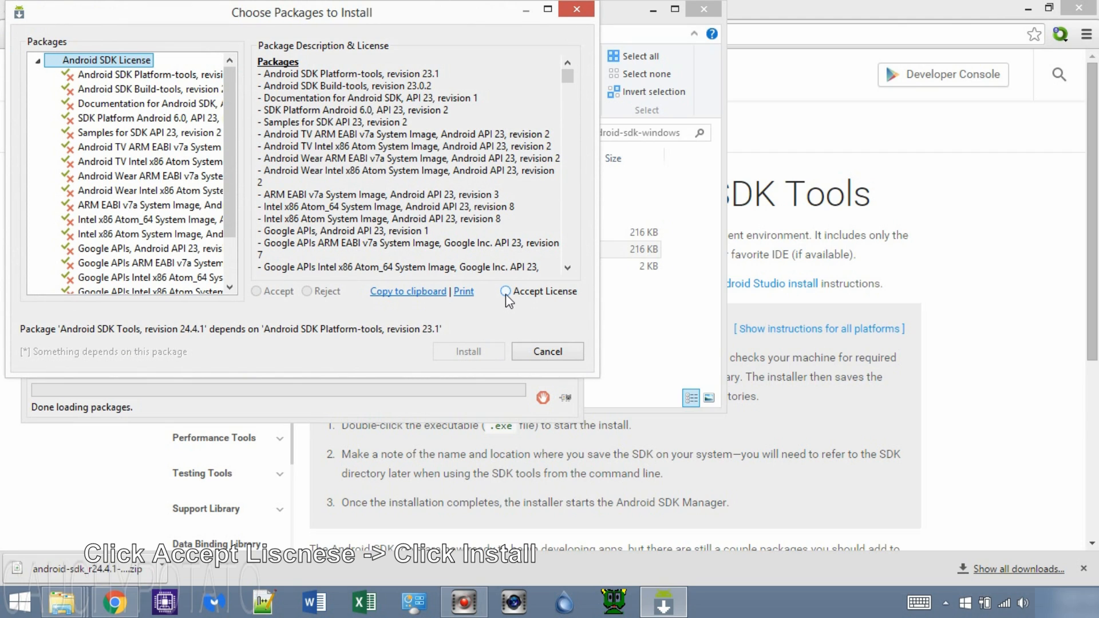
Step: Accept the package license and start installing the 19 selected SDK packages
{"action": "left_click", "coordinate": [506, 291]}
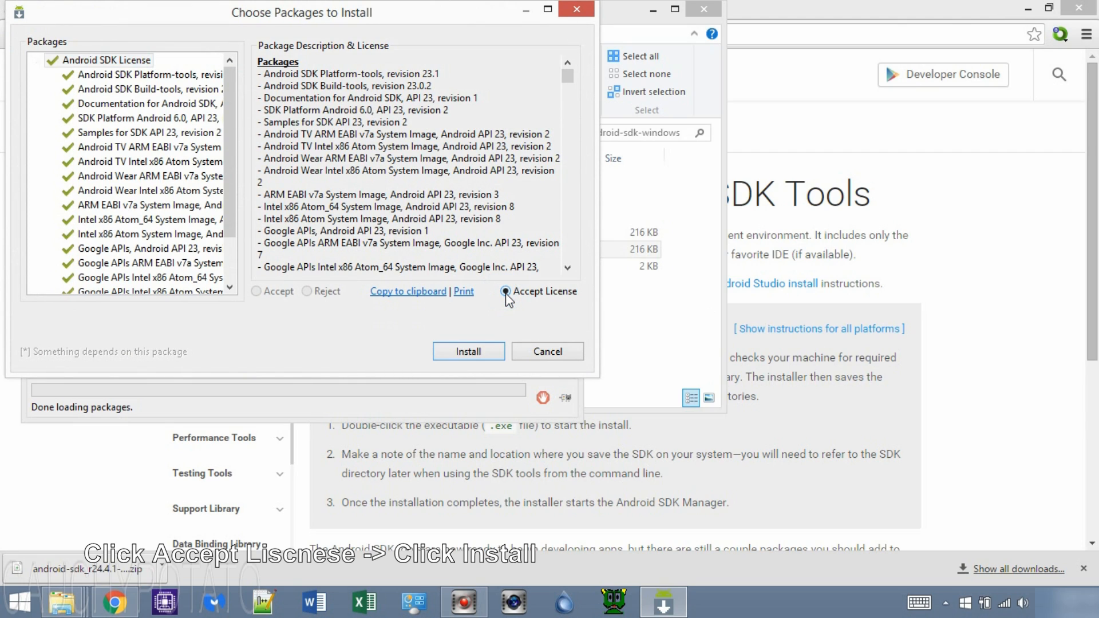
{"action": "left_click", "coordinate": [506, 291]}
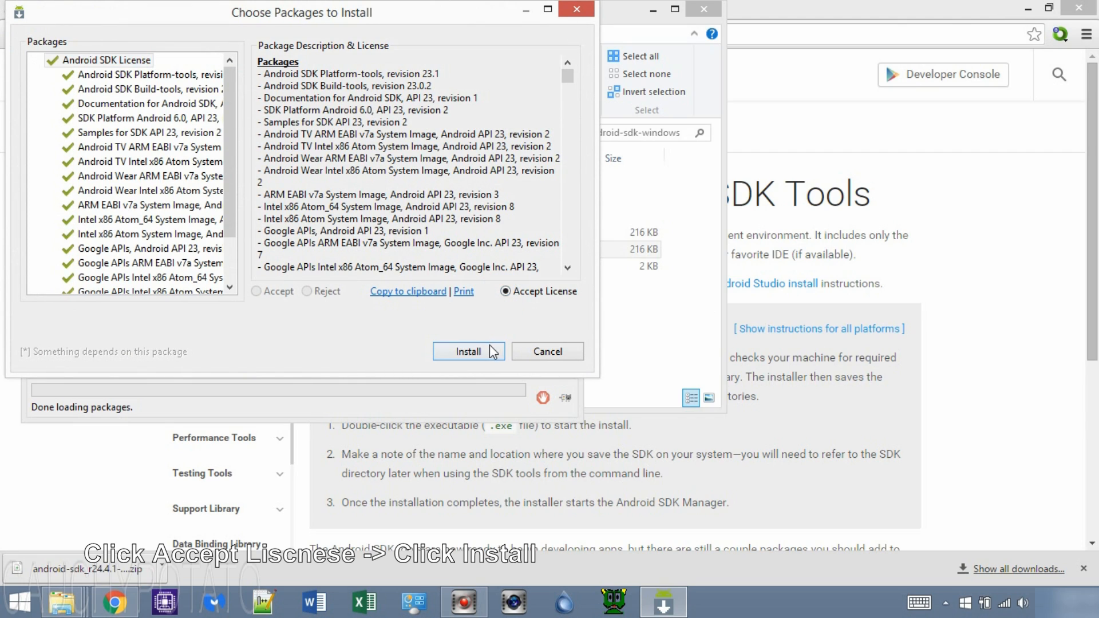
{"action": "left_click", "coordinate": [469, 351]}
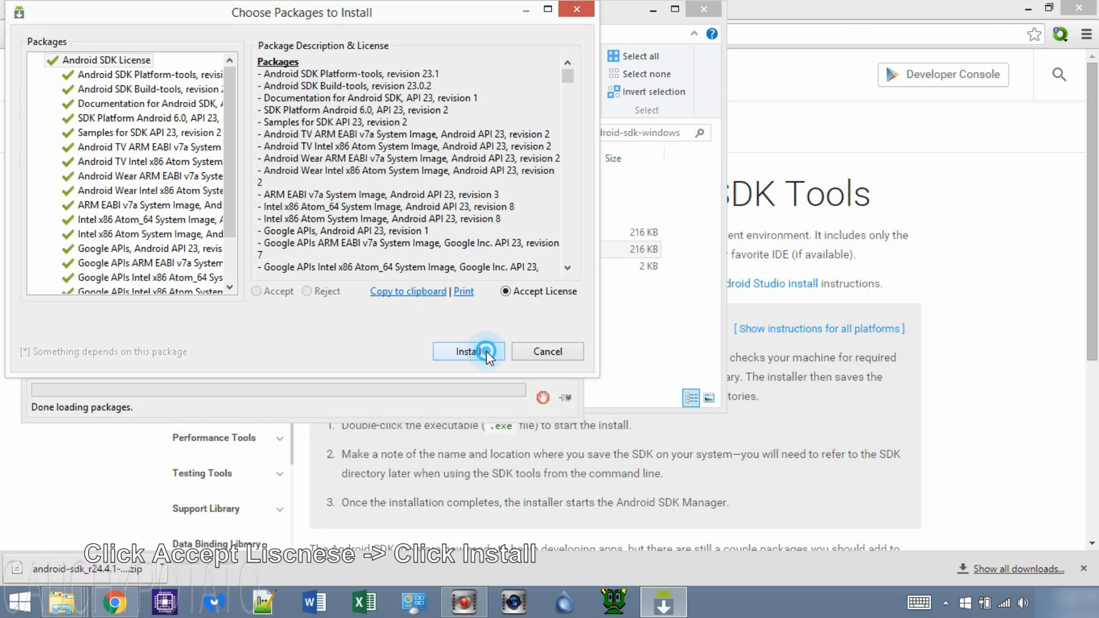
{"action": "left_click", "coordinate": [468, 351]}
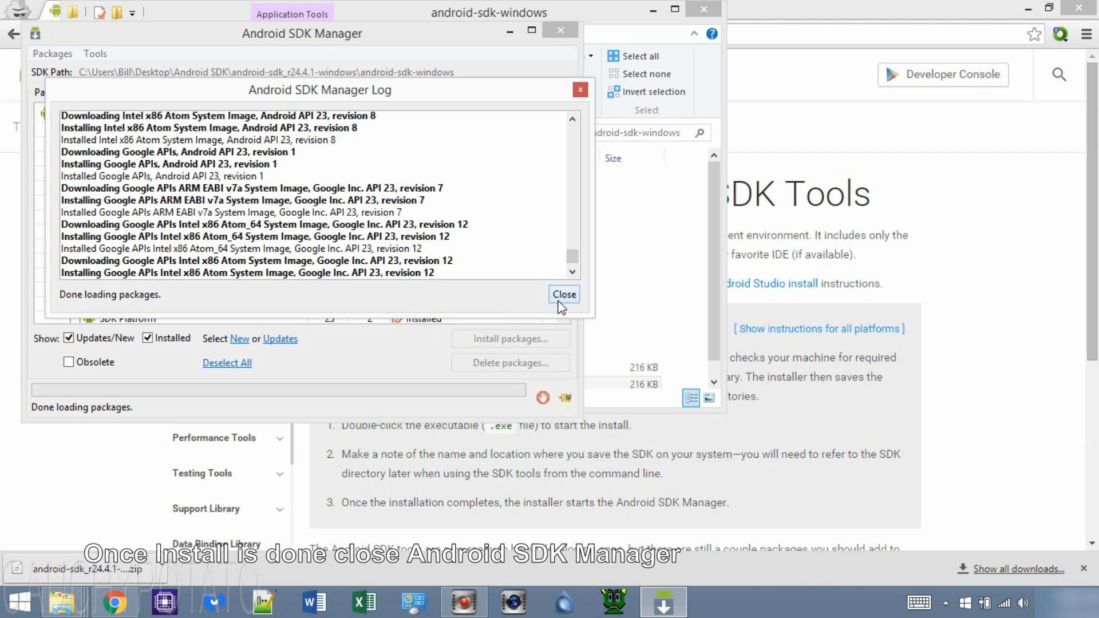
Step: Close the finished install log and quit Android SDK Manager
{"action": "left_click", "coordinate": [564, 294]}
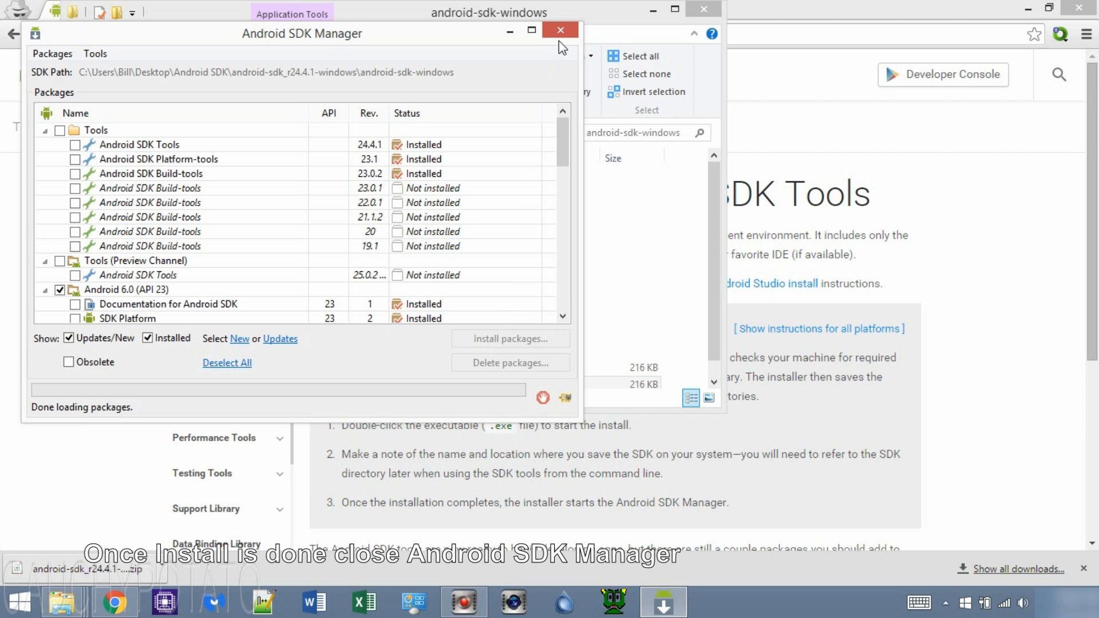
{"action": "left_click", "coordinate": [559, 31]}
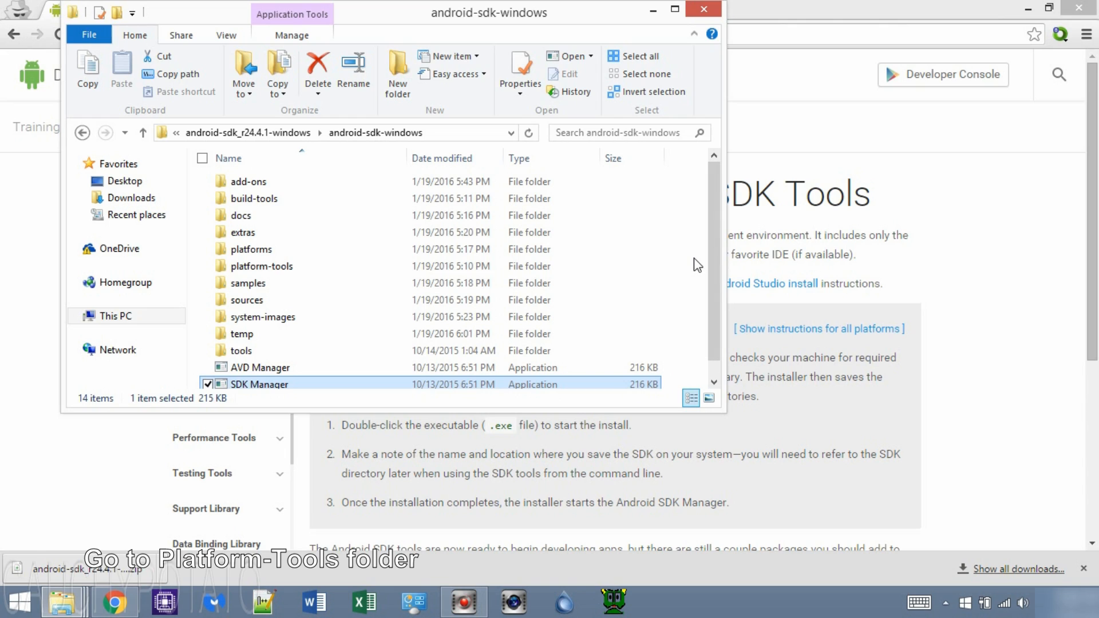
{"action": "mouse_move", "coordinate": [262, 266]}
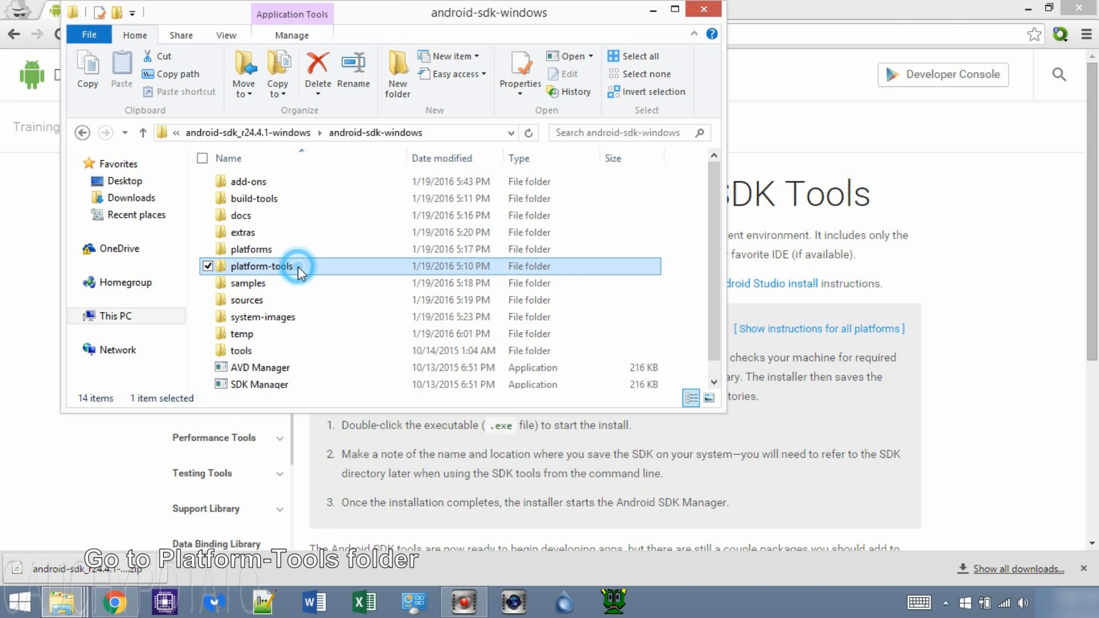
Step: Open platform-tools and open a command window there from the right-click menu
{"action": "double_click", "coordinate": [261, 265]}
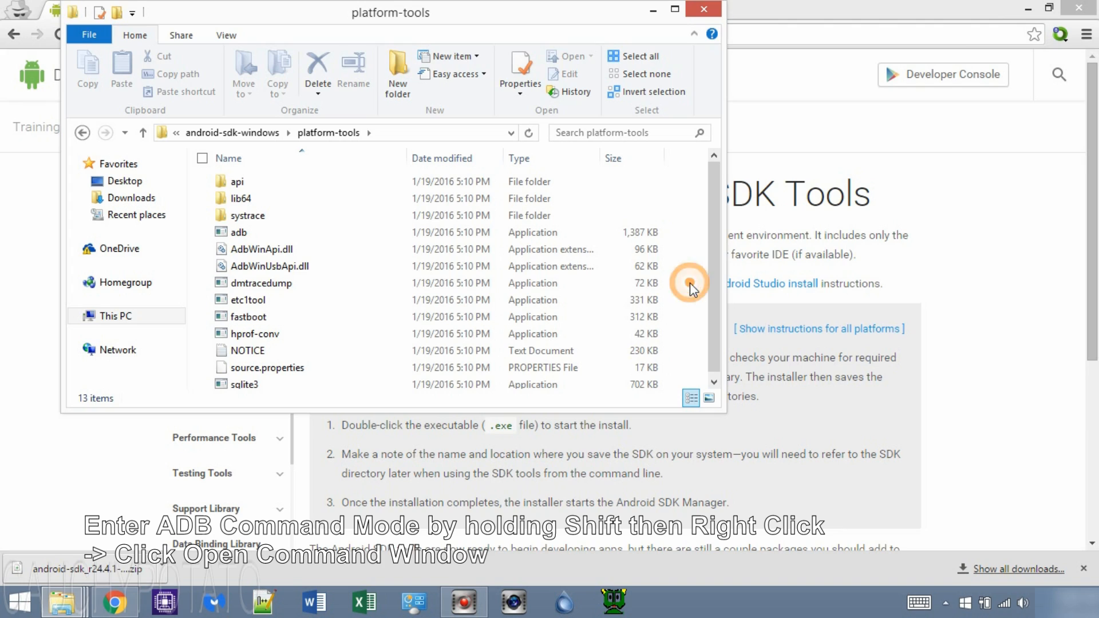
{"action": "right_click", "coordinate": [690, 284]}
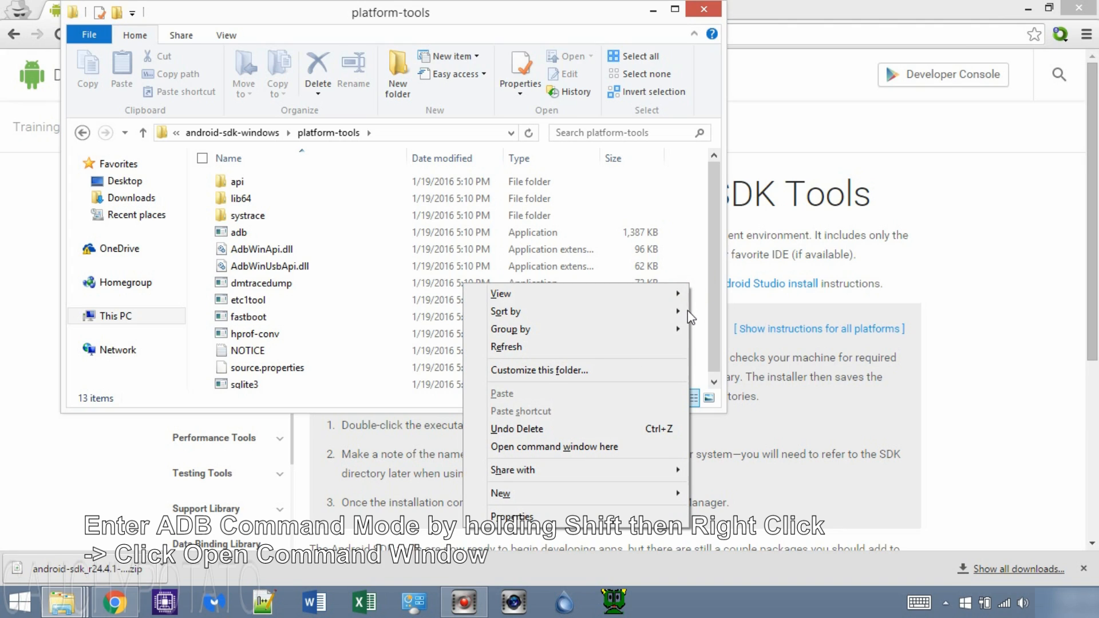
{"action": "mouse_move", "coordinate": [655, 447]}
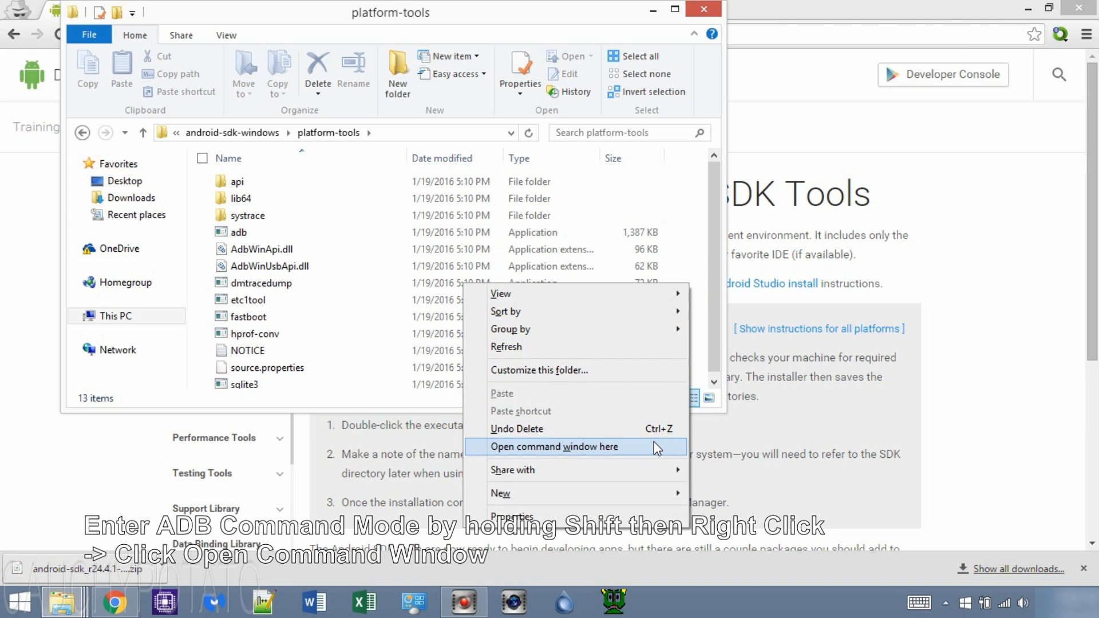
{"action": "left_click", "coordinate": [554, 447]}
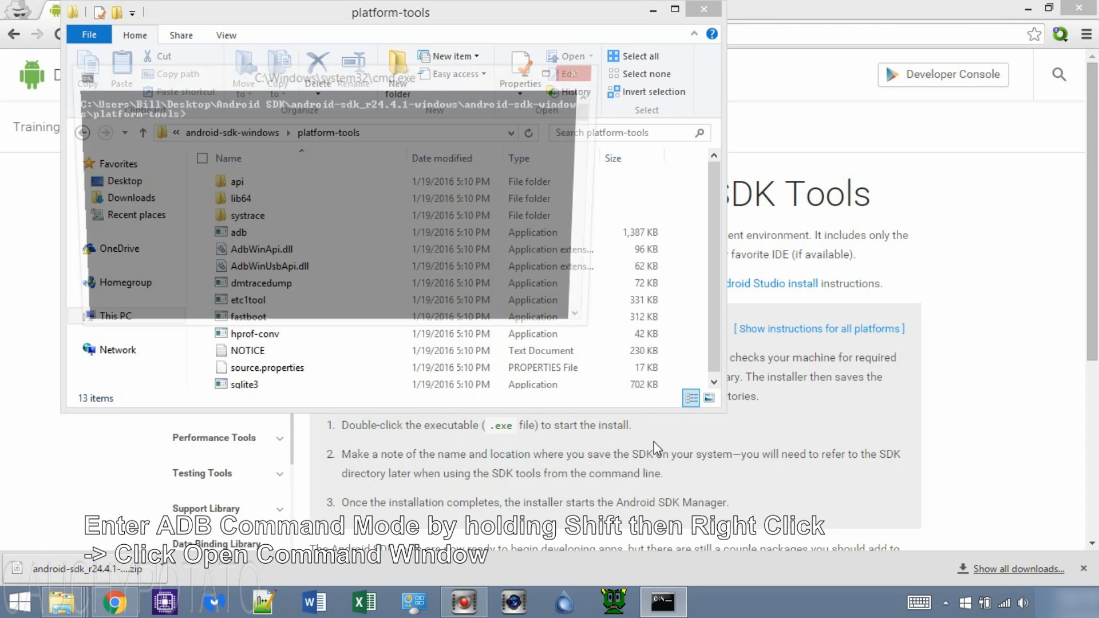